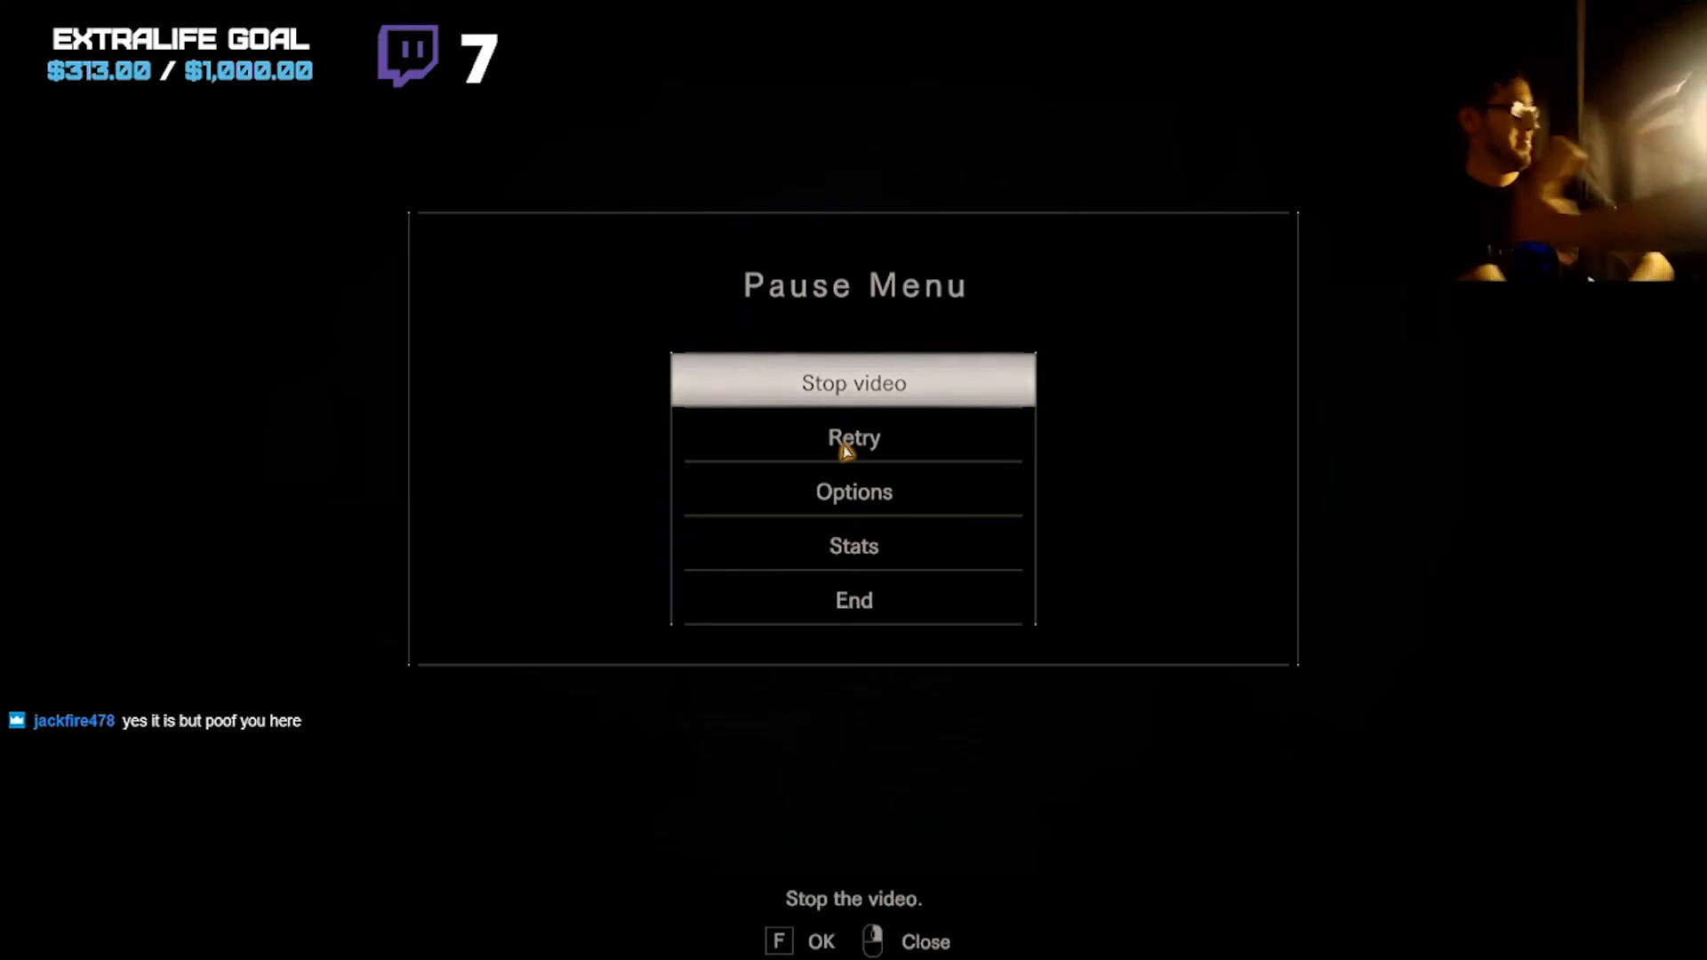
# Retry from the last saved data and return to the dim room with armchairs.
pyautogui.click(854, 382)
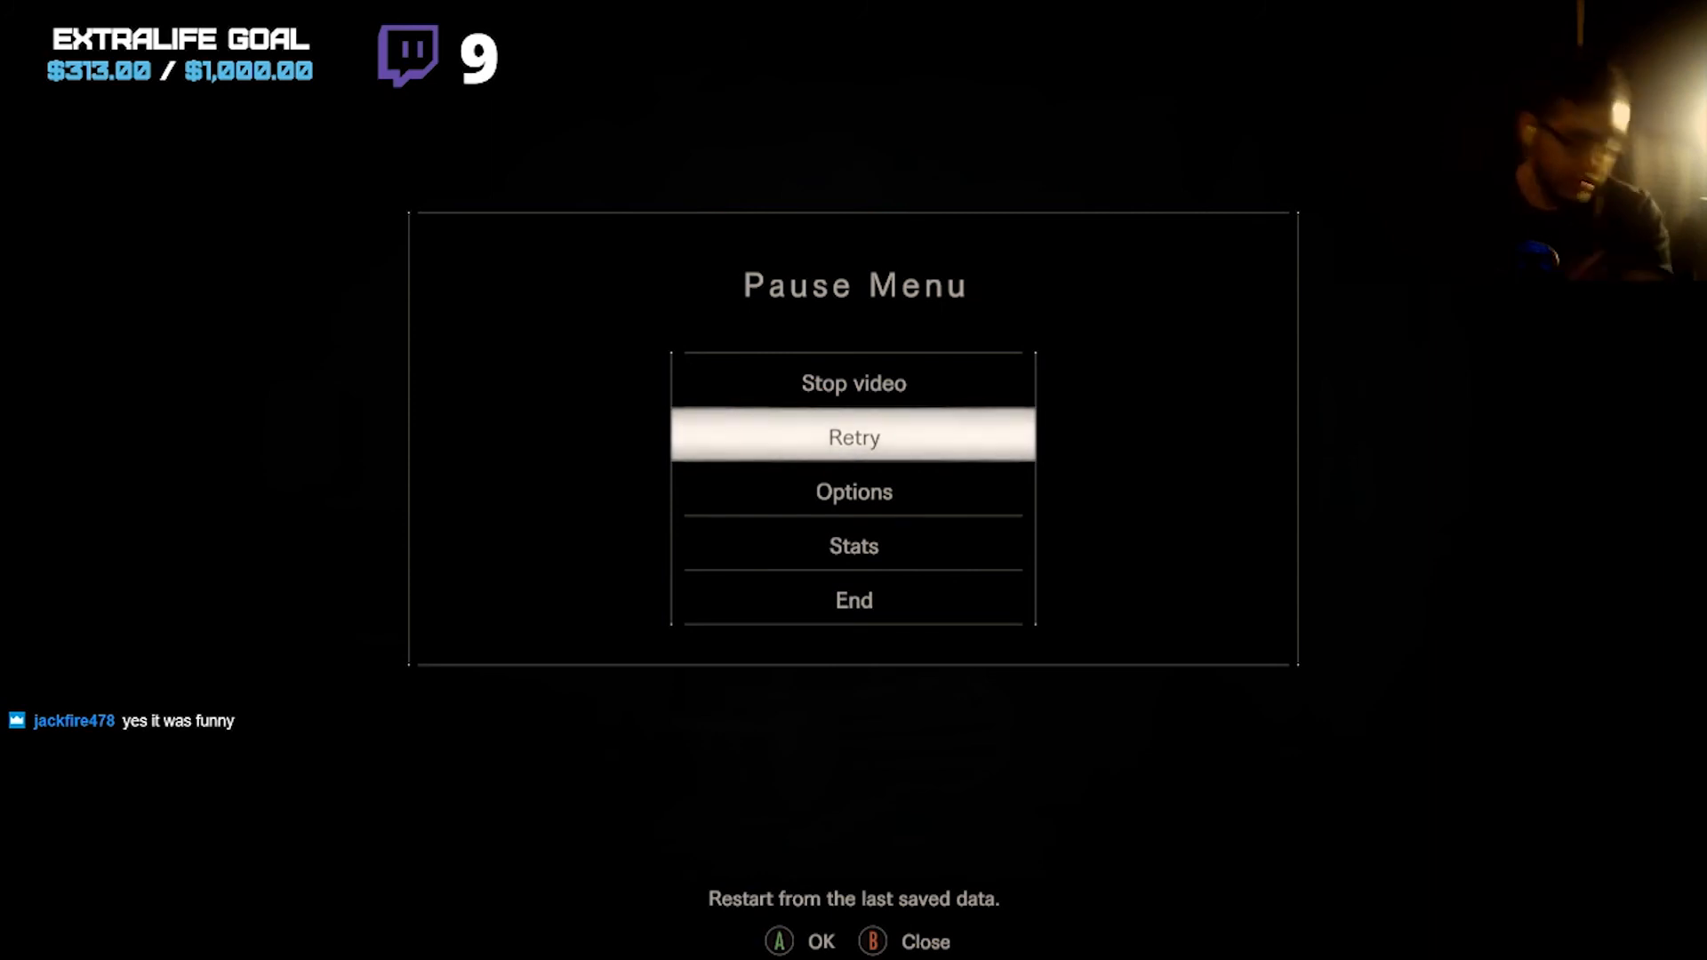
pyautogui.click(852, 438)
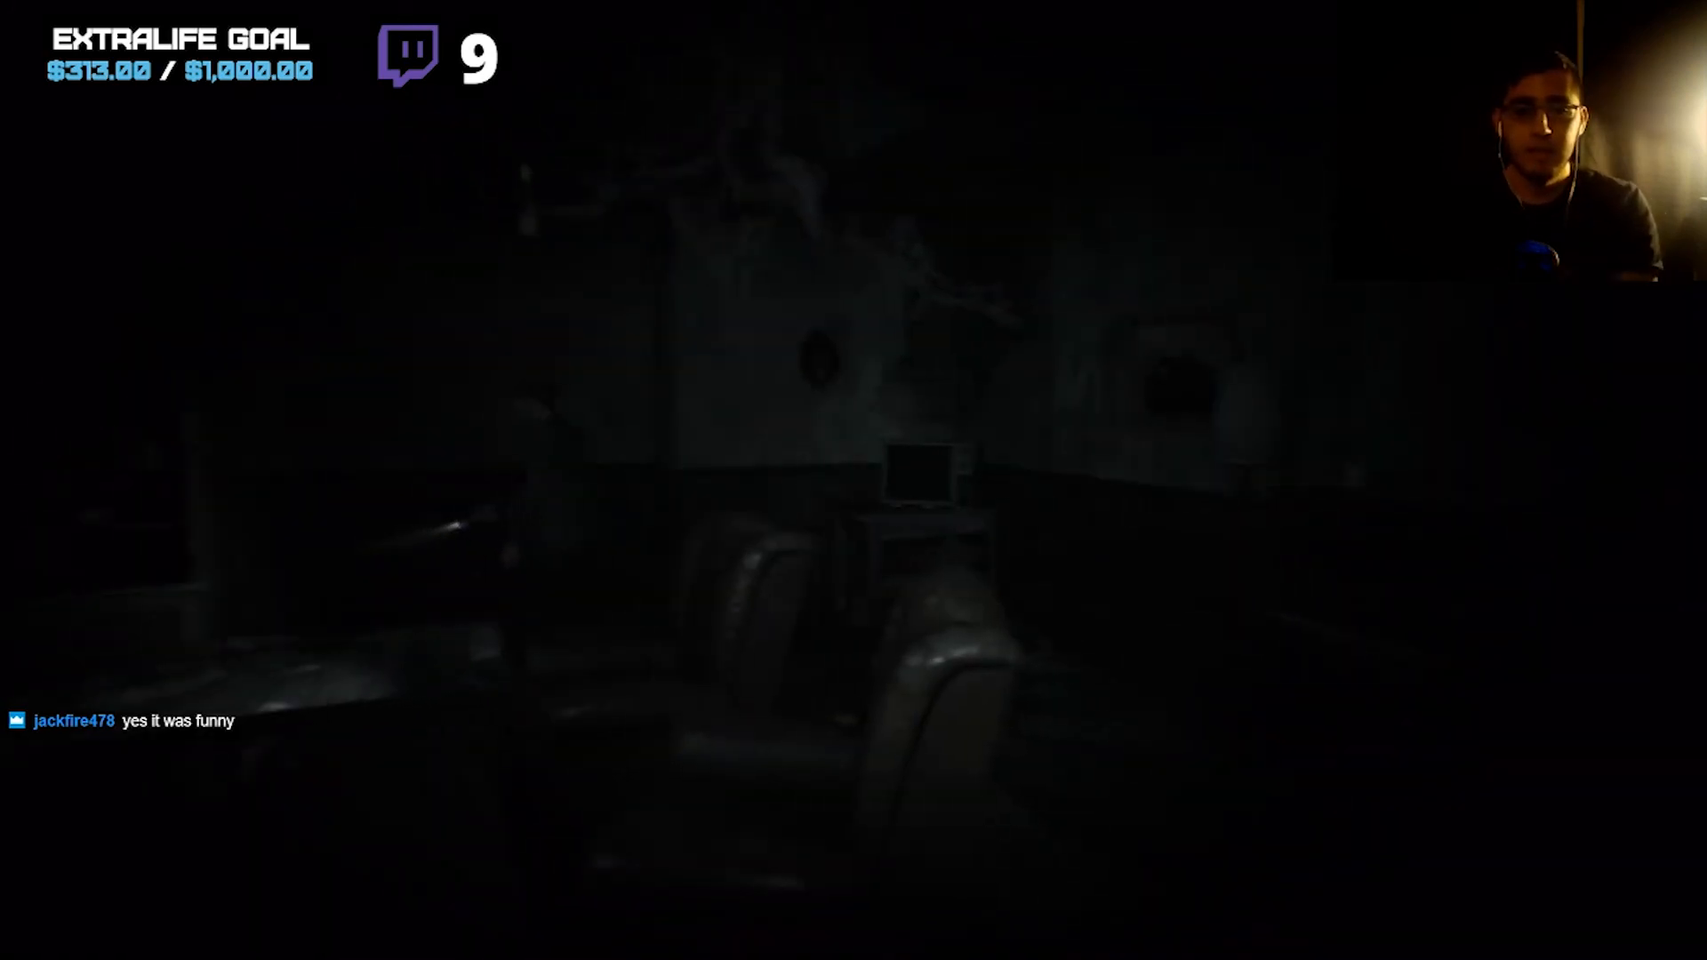